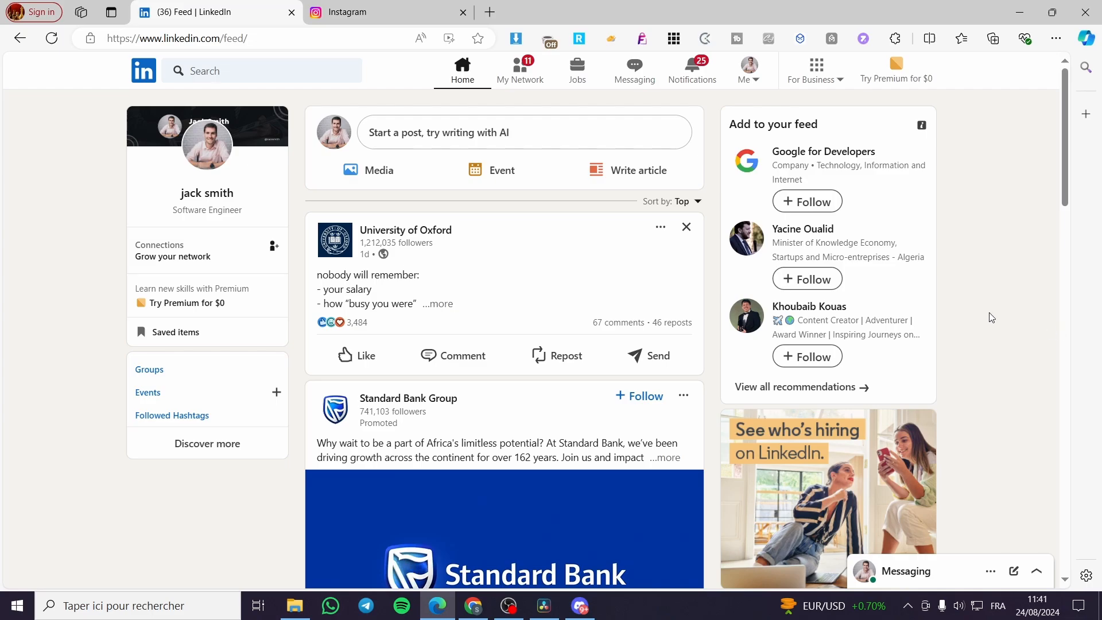
mouse_move(406, 230)
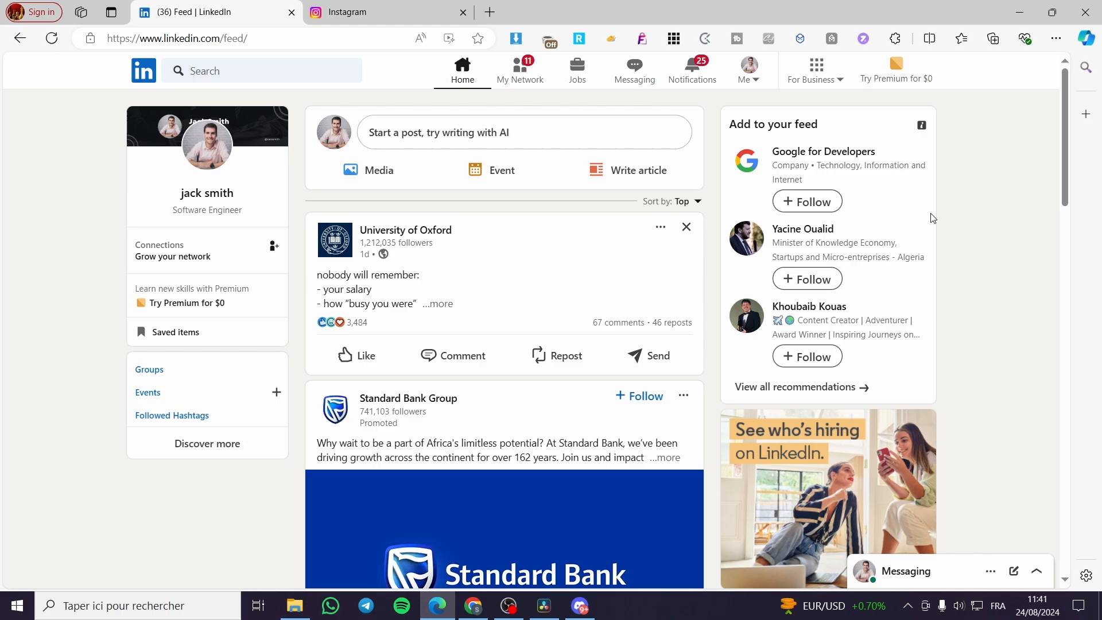
mouse_move(765, 201)
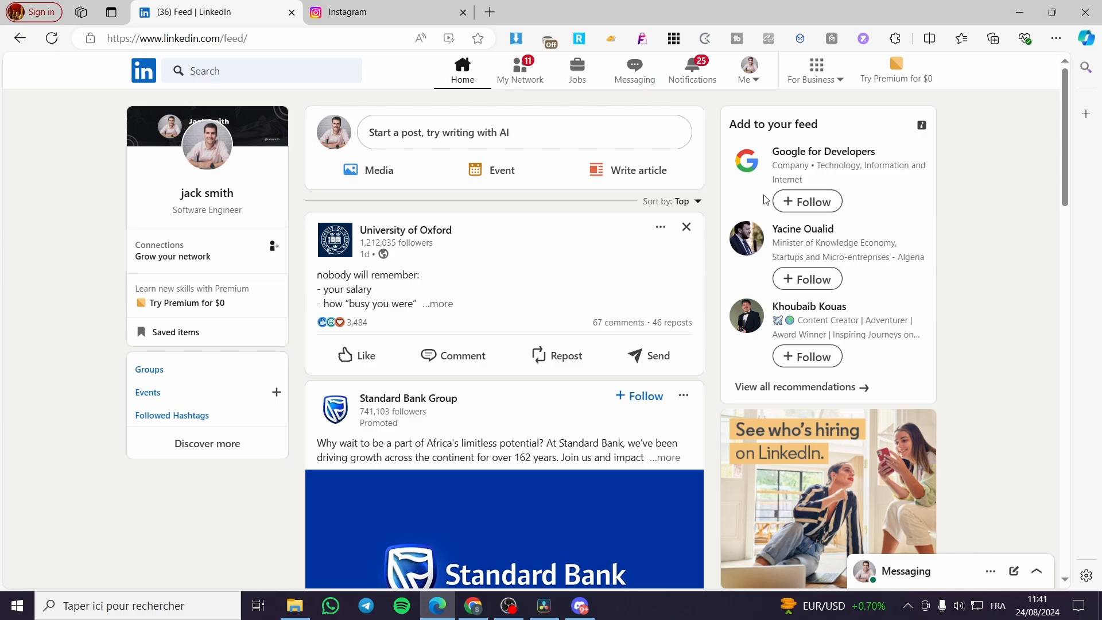
mouse_move(1009, 297)
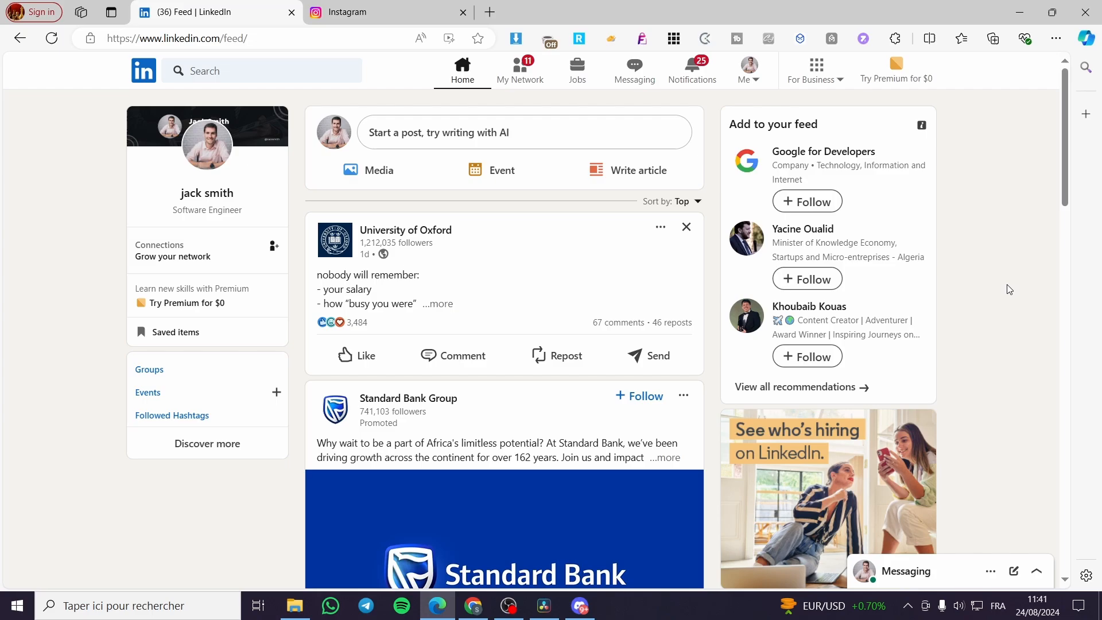
mouse_move(1008, 282)
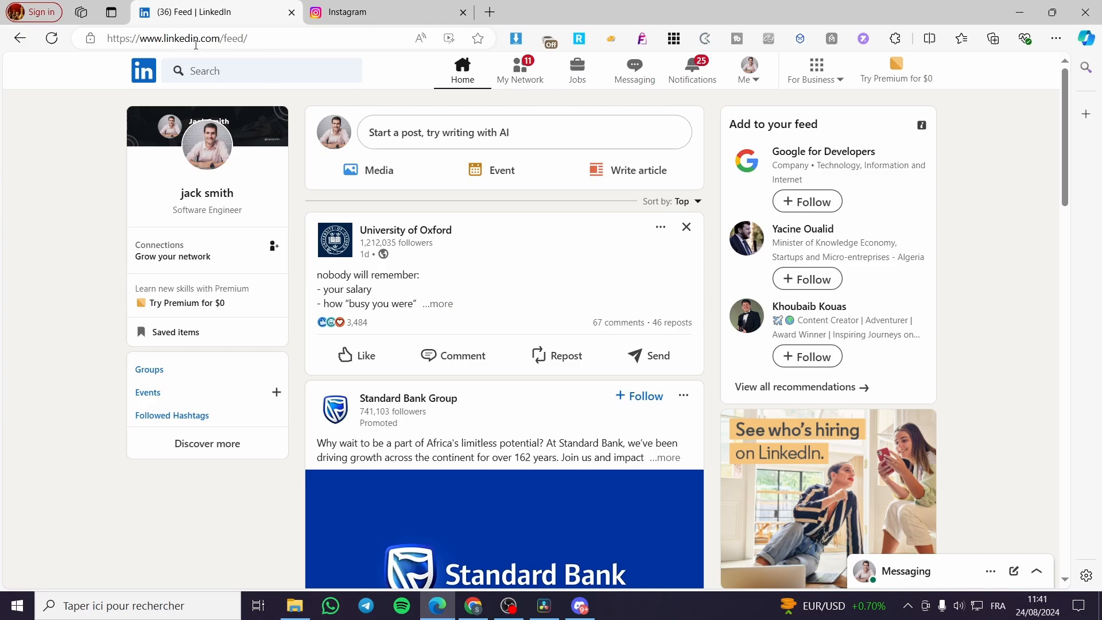
mouse_move(411, 318)
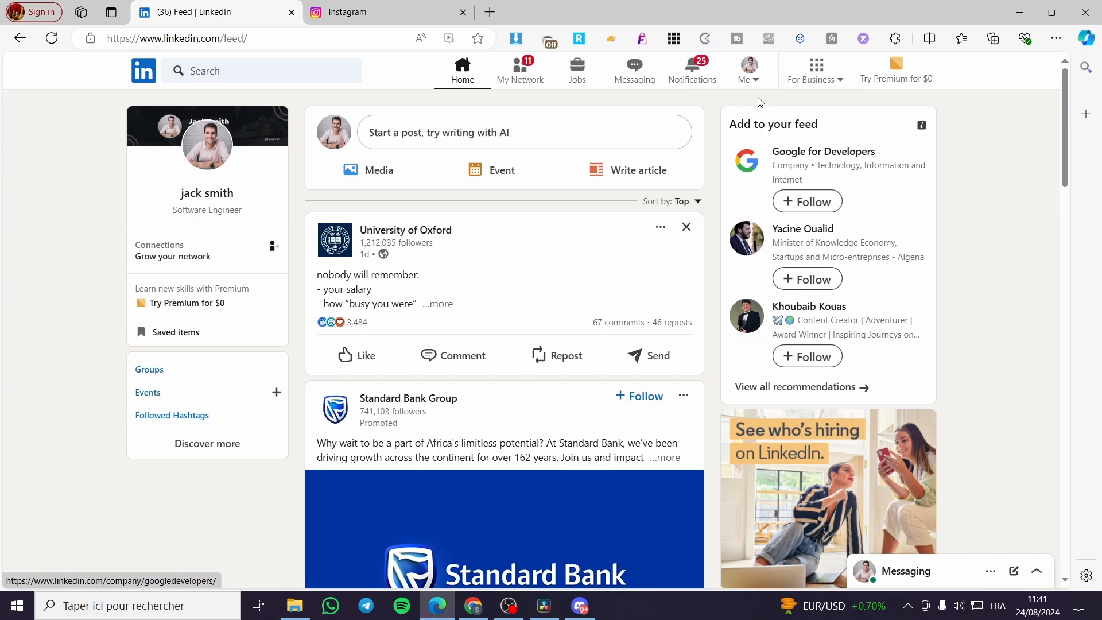
Open your LinkedIn profile and copy its public profile URL
click(749, 70)
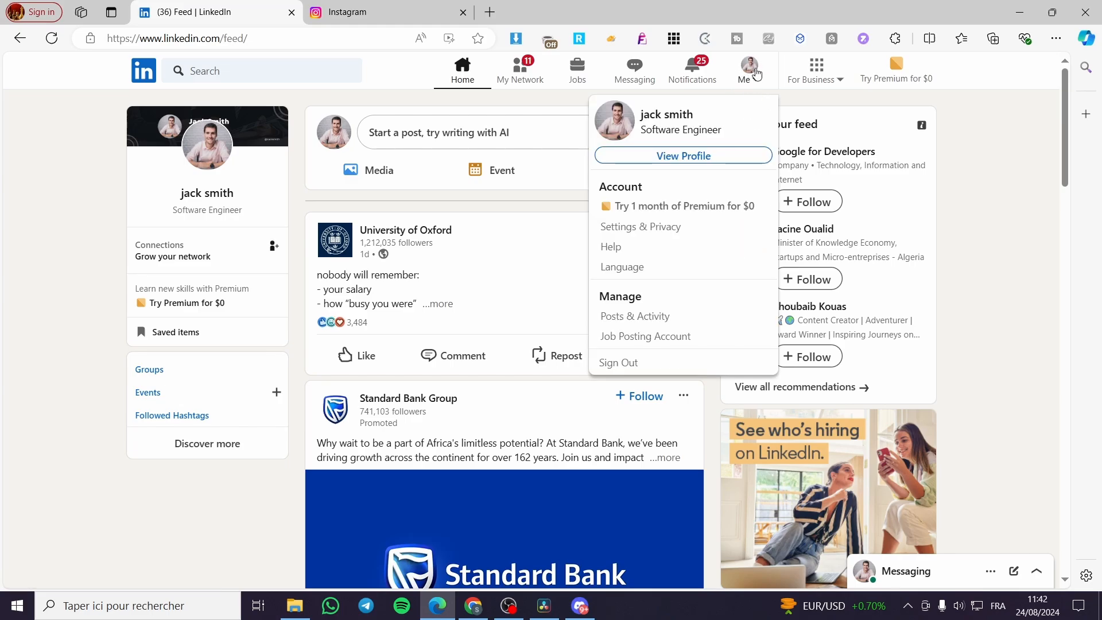
mouse_move(682, 103)
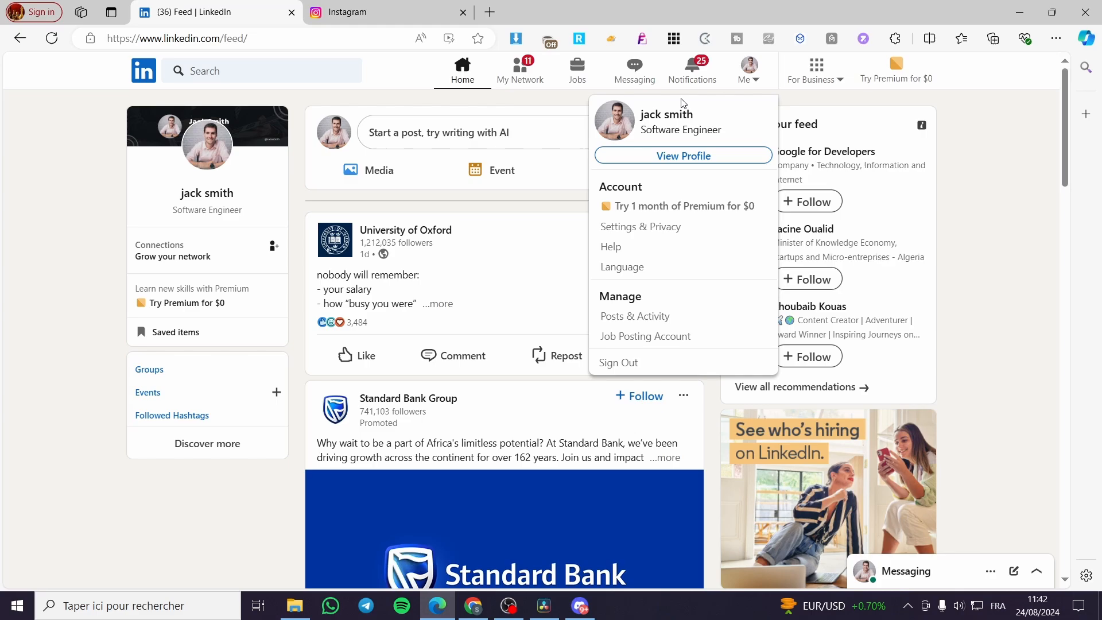
click(683, 156)
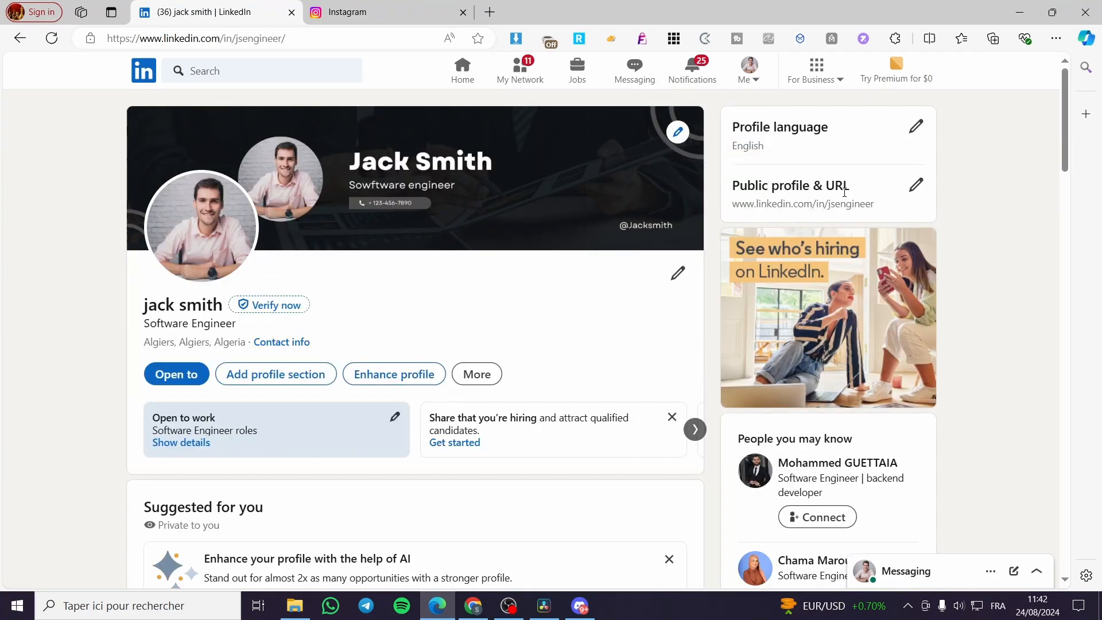
double_click(802, 204)
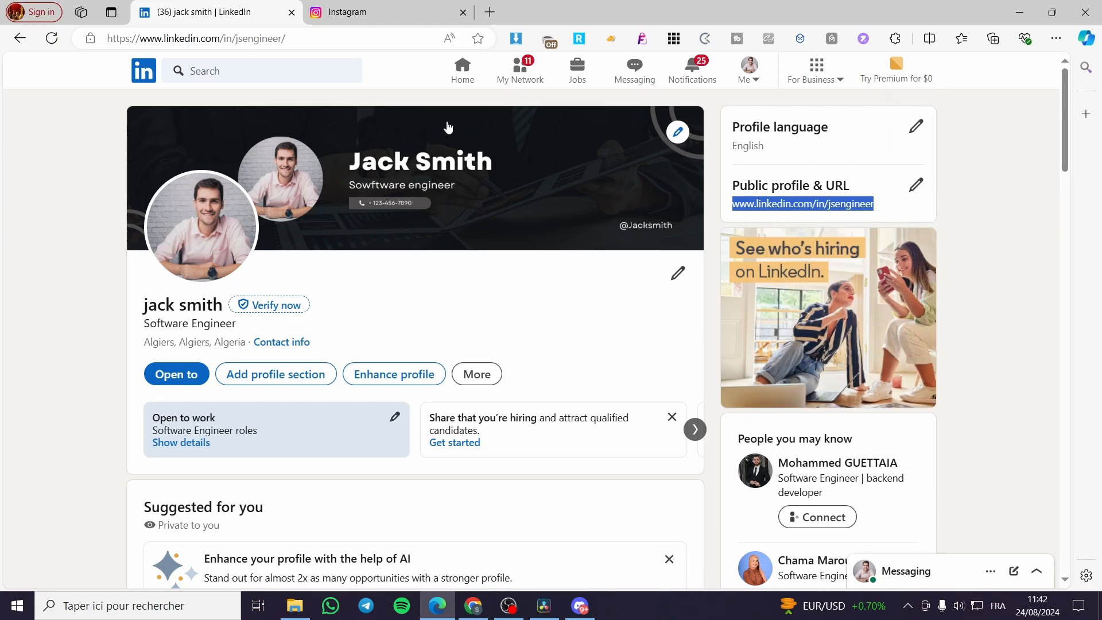
click(386, 12)
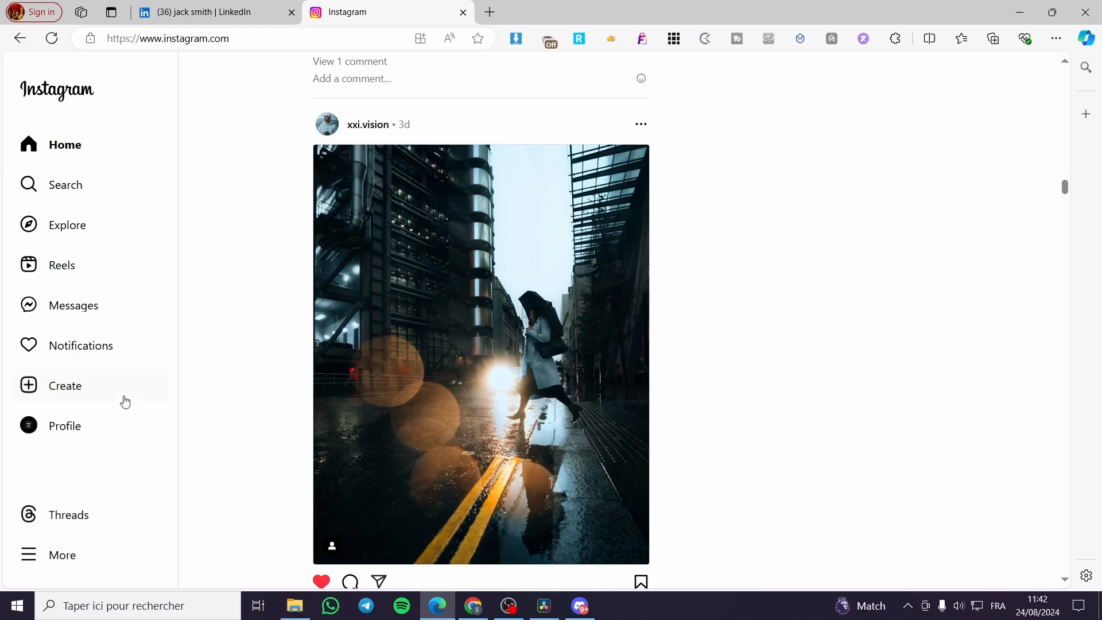
Open your Instagram profile's Edit profile page
click(65, 425)
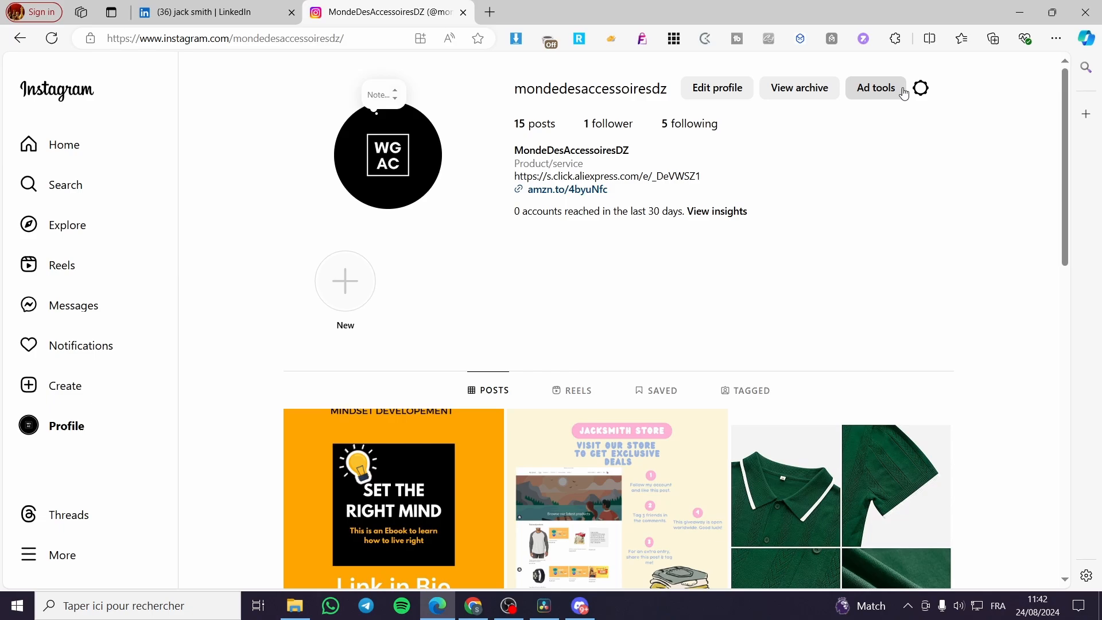
click(717, 88)
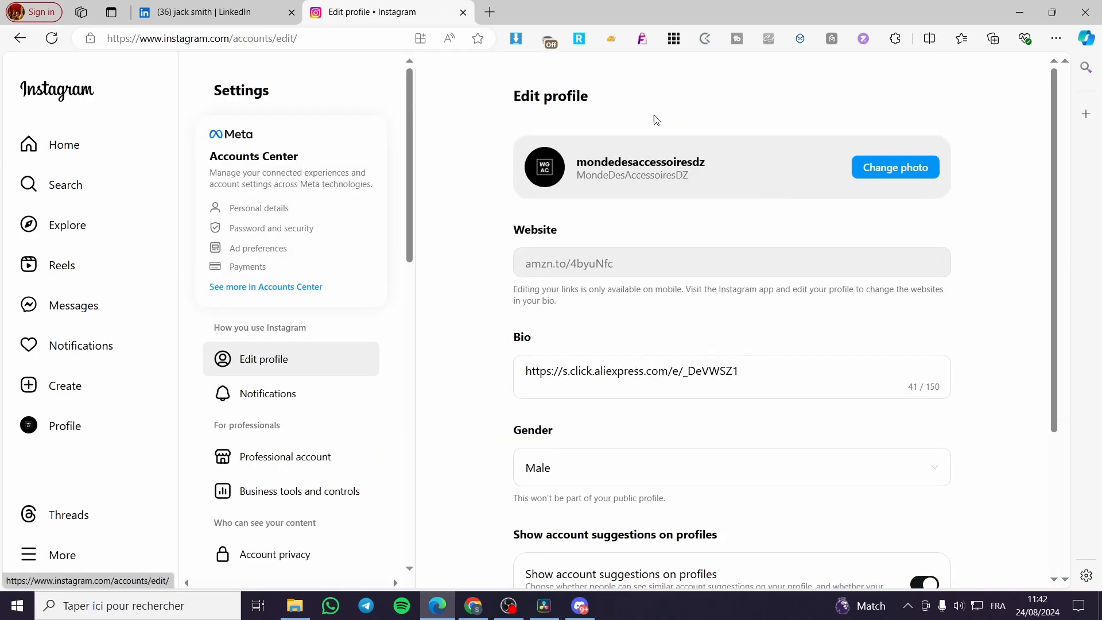
triple_click(631, 371)
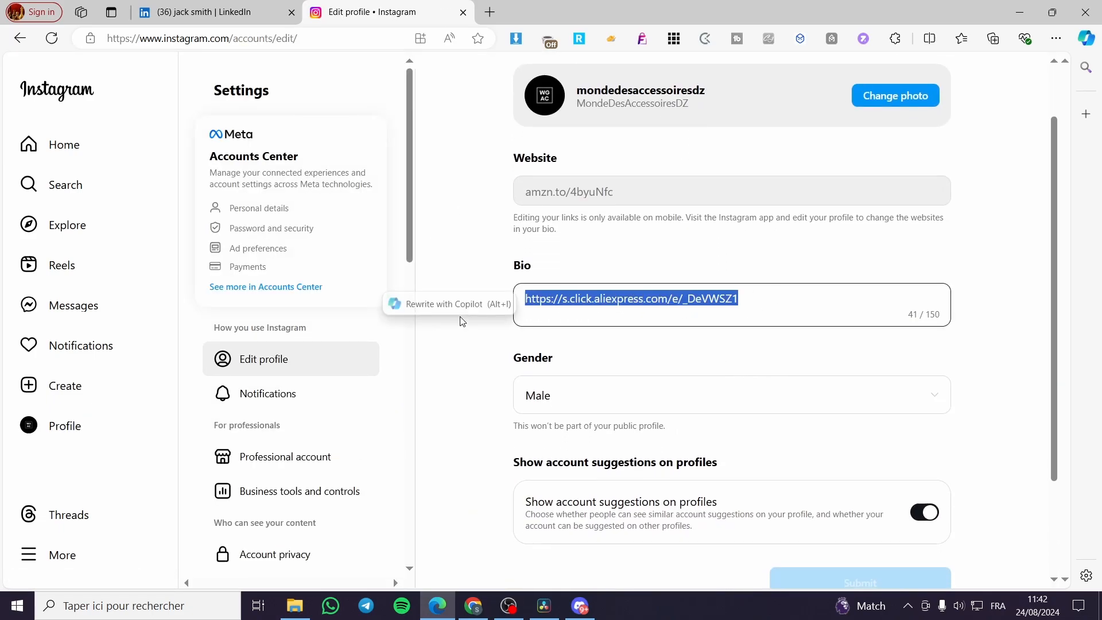
text(www.linkedin.com/in/jsengineer)
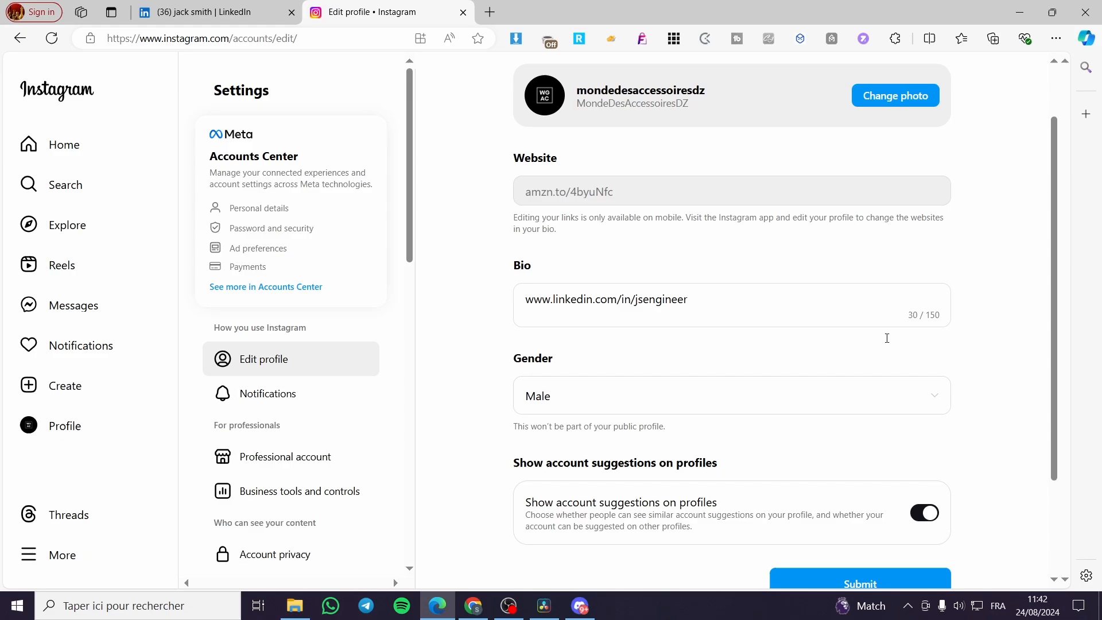
click(859, 583)
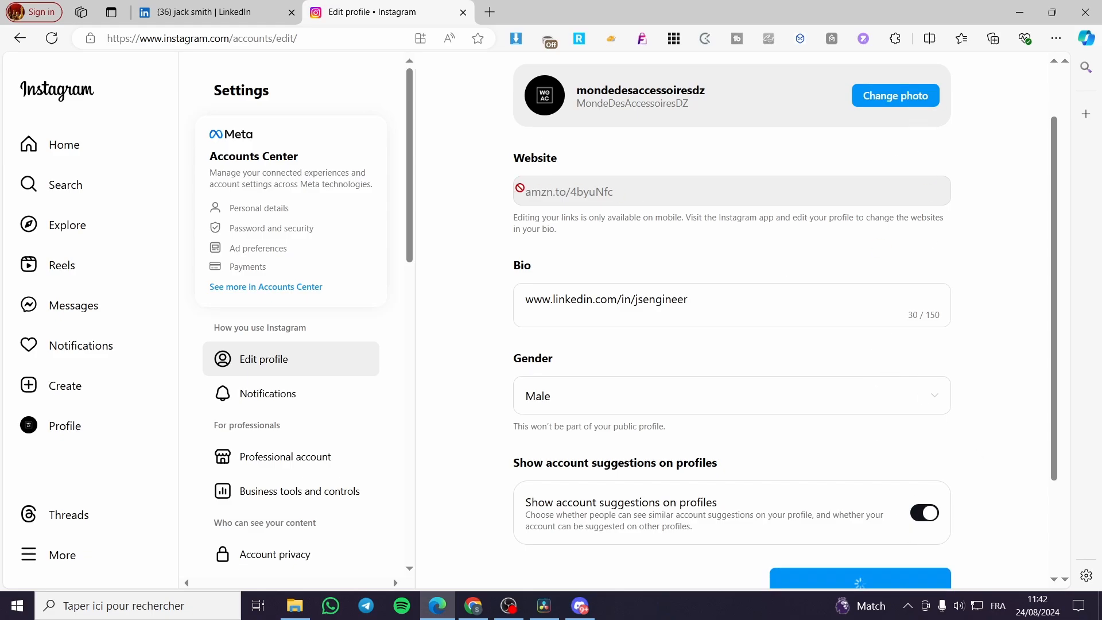
click(859, 577)
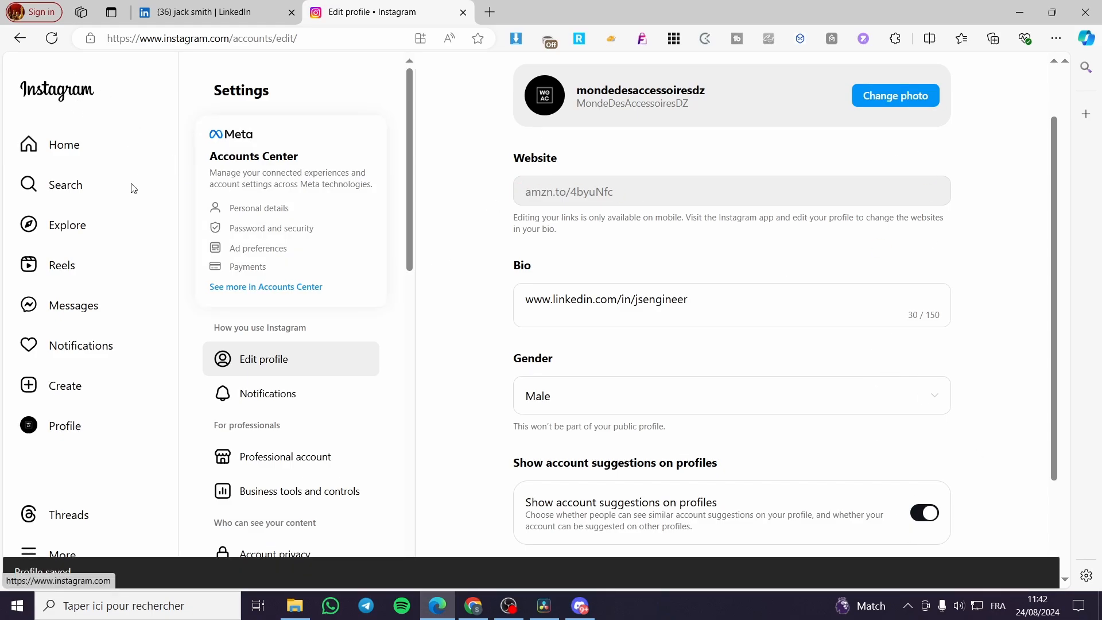
click(65, 426)
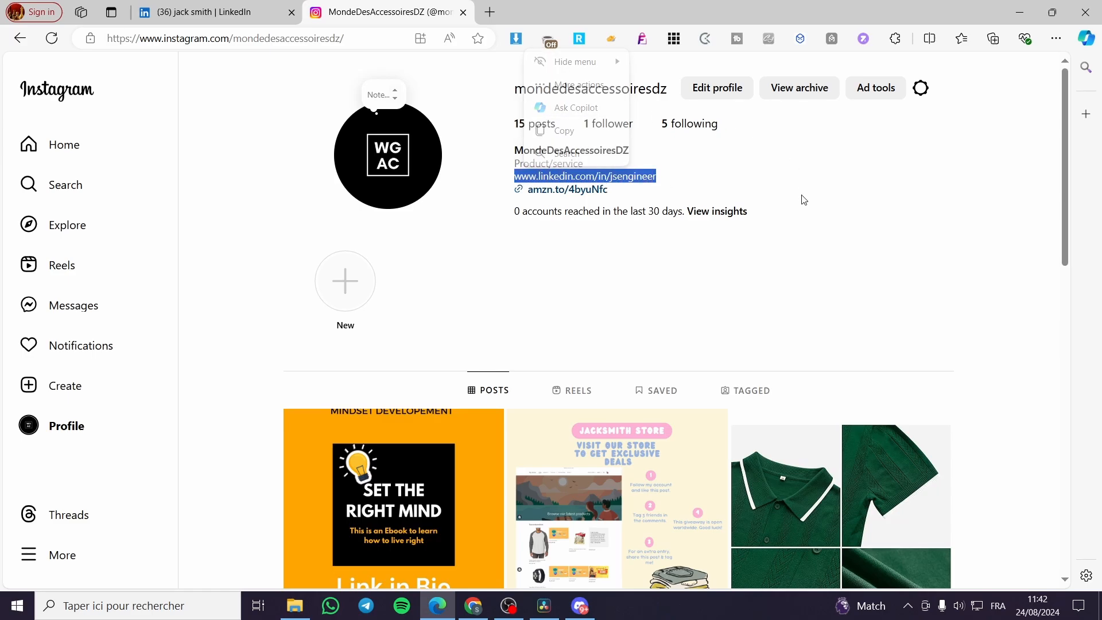
Check the LinkedIn link in the Instagram bio, then return to the LinkedIn profile
click(804, 200)
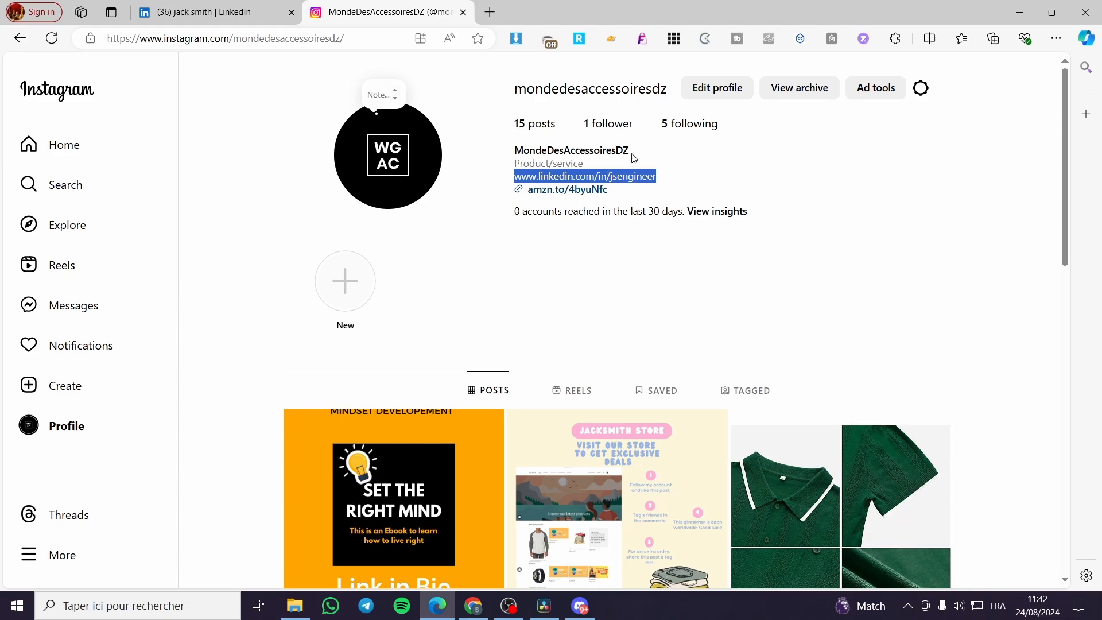
click(210, 12)
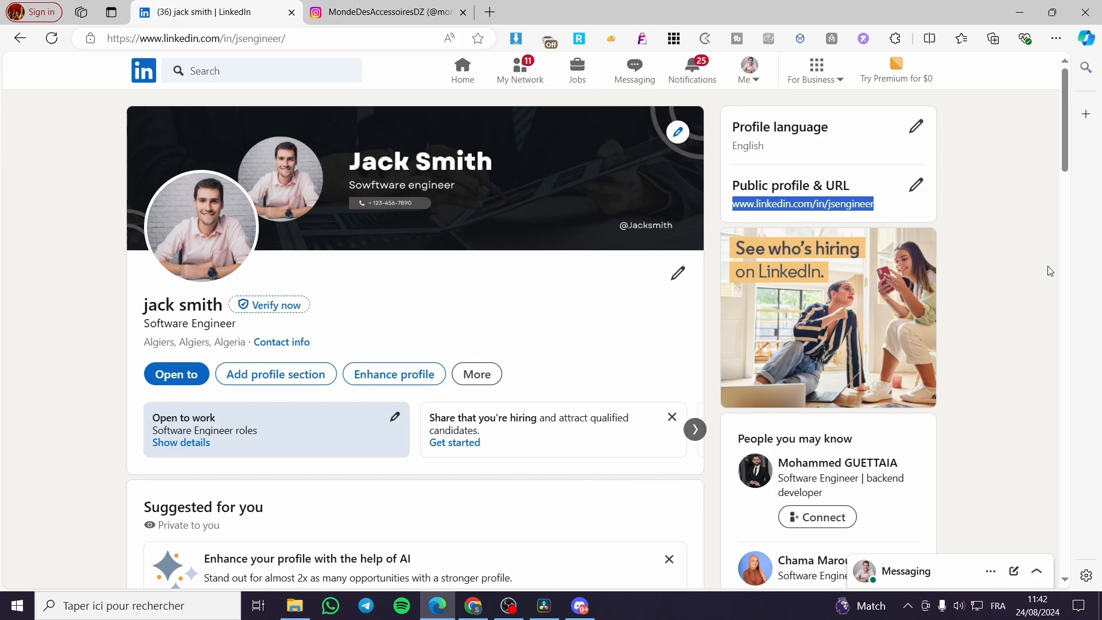
mouse_move(1047, 268)
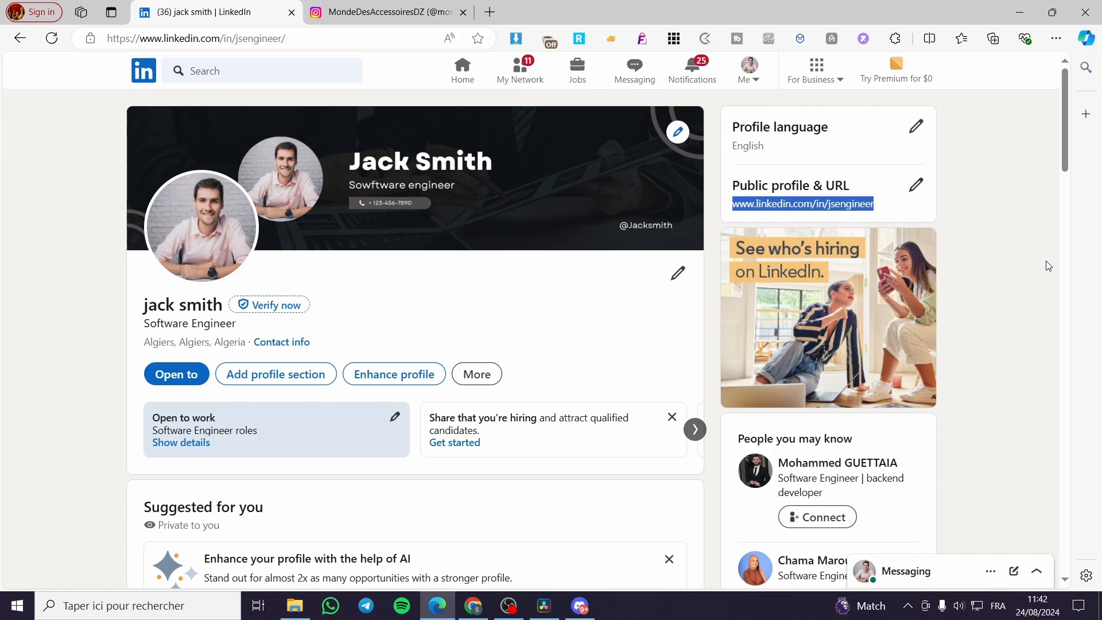